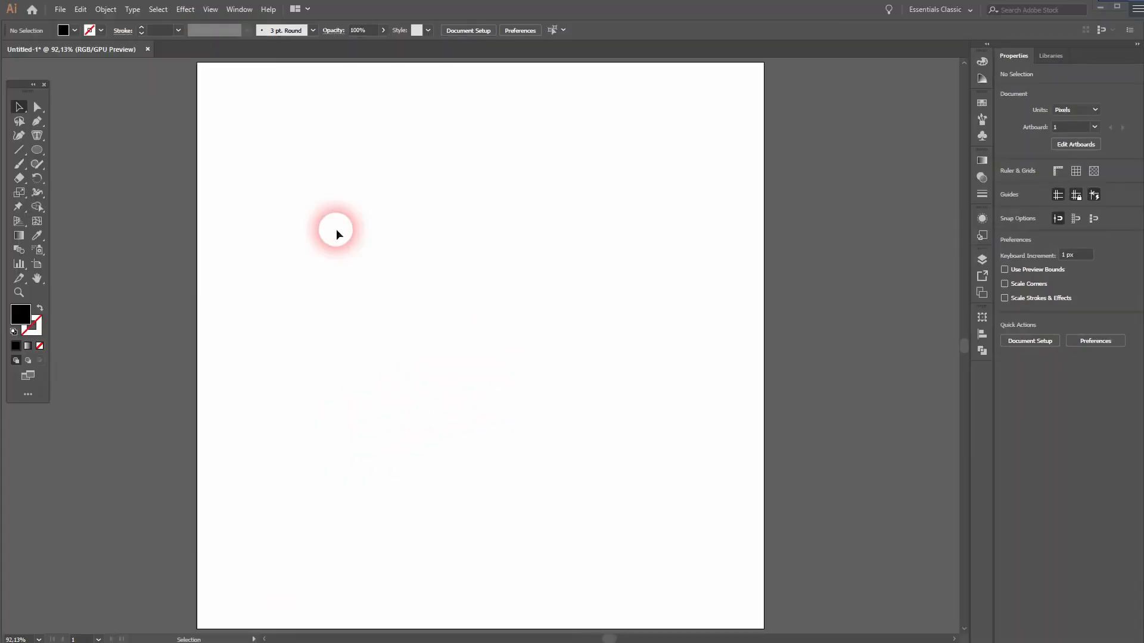
Switch to the Ellipse Tool for drawing circles.
click(210, 9)
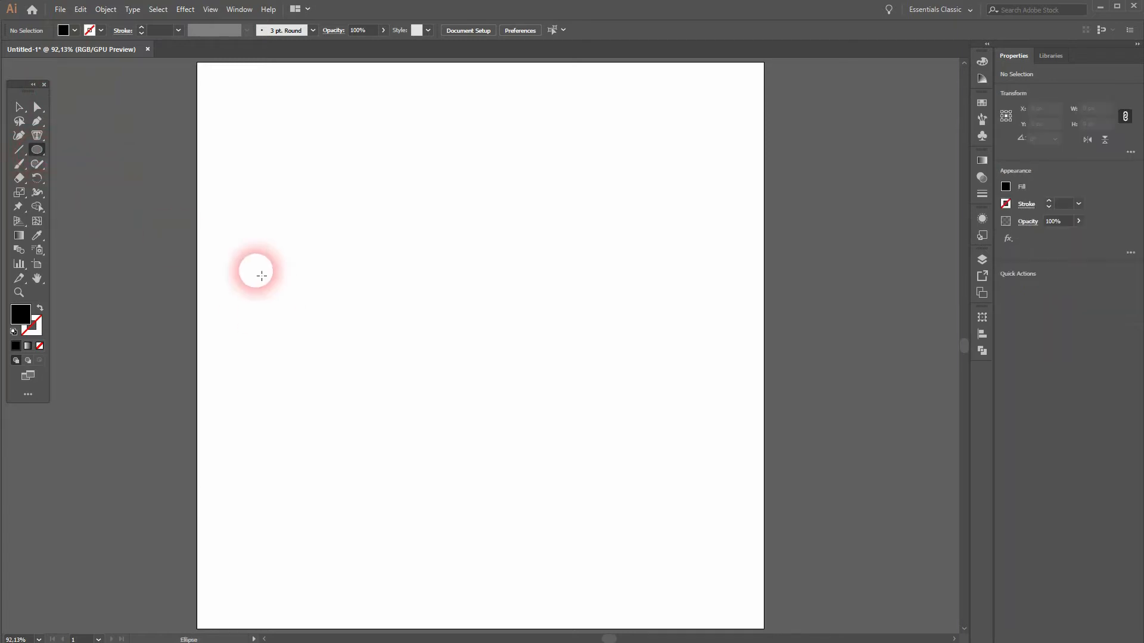
Draw a small black circle and duplicate it into two staggered rows of three.
drag(241, 241, 281, 285)
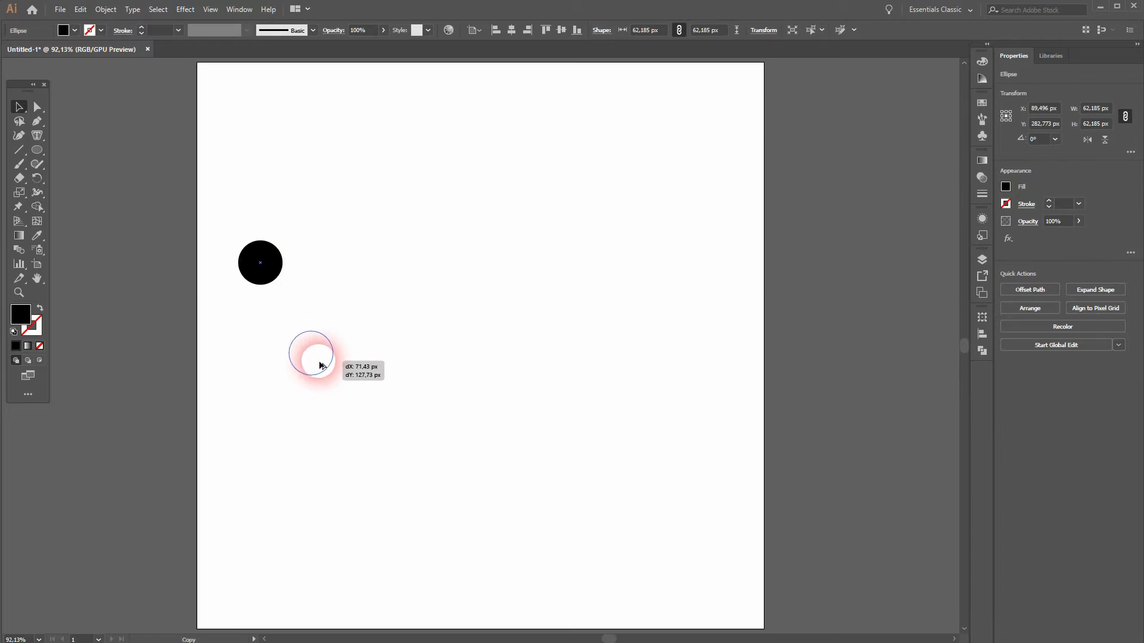
drag(312, 351, 305, 363)
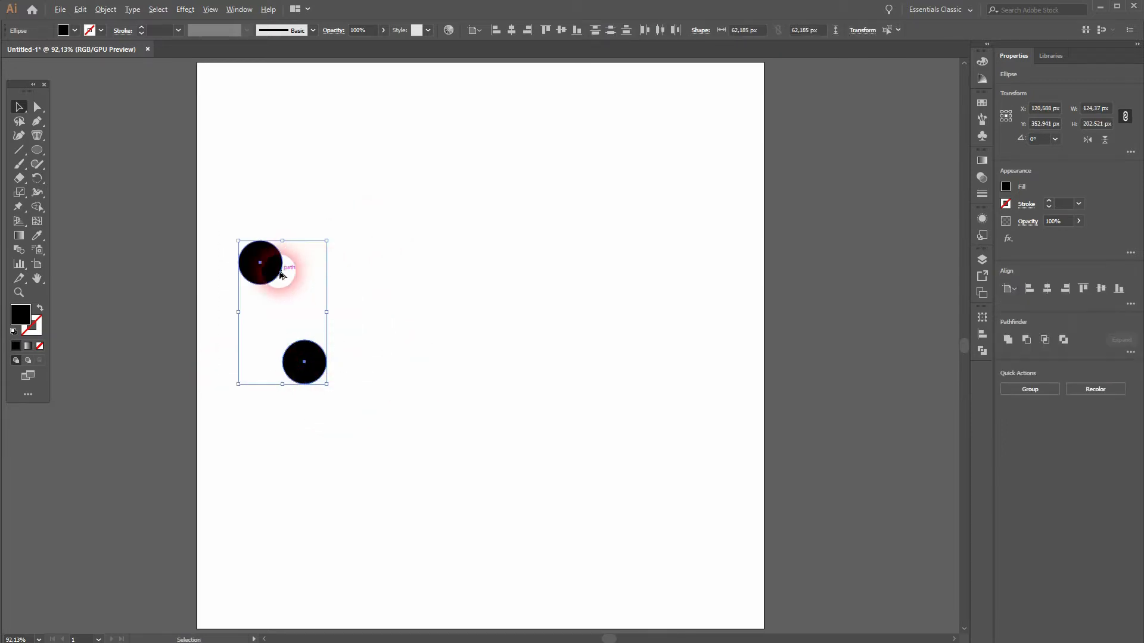
drag(277, 263, 368, 262)
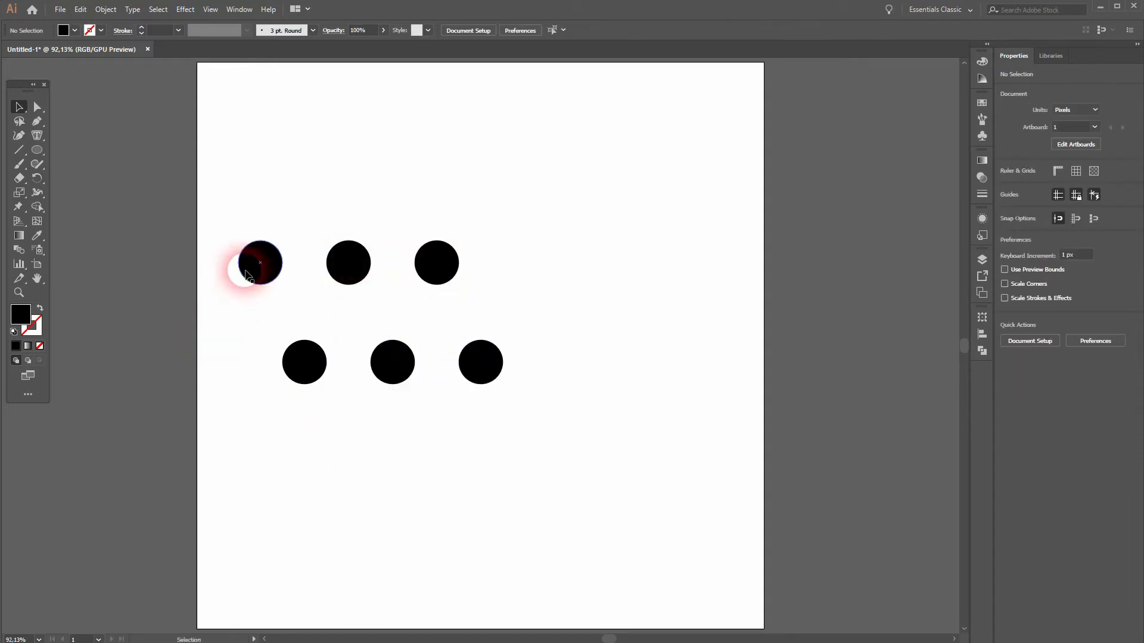
Fill the circles with red, green, blue, yellow and cyan using the Fill swatch dropdown.
click(259, 263)
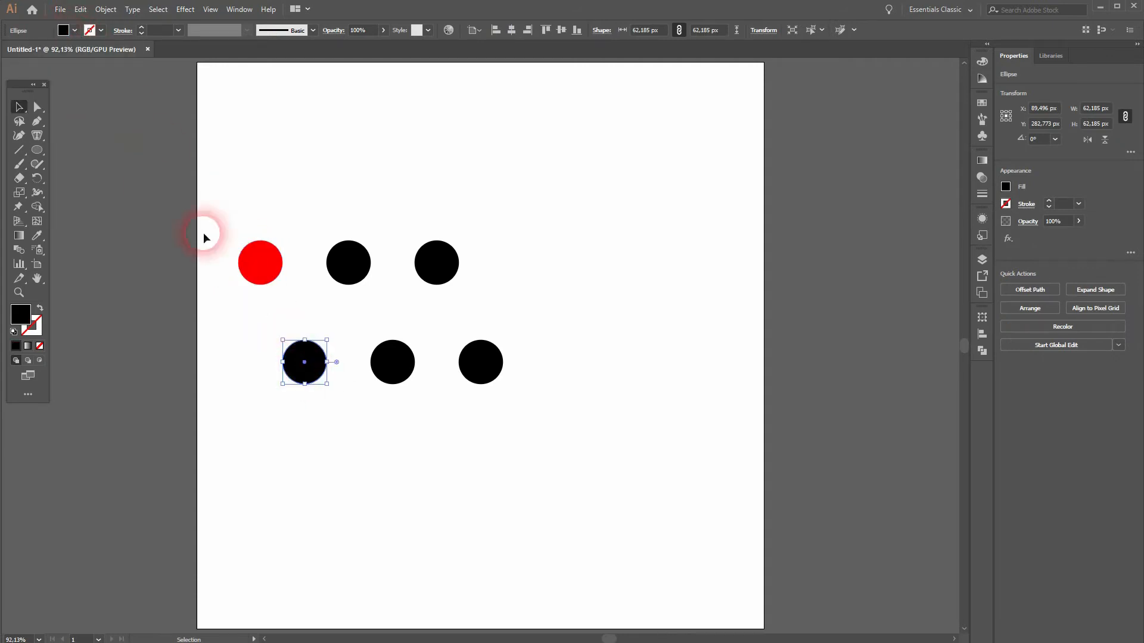
click(65, 52)
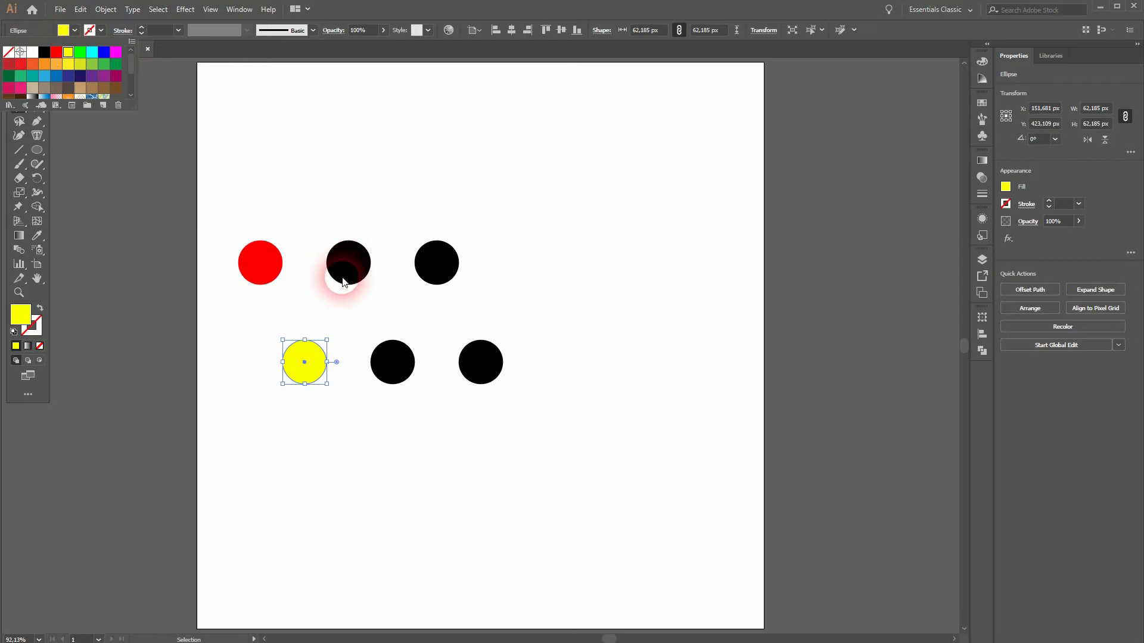
click(348, 262)
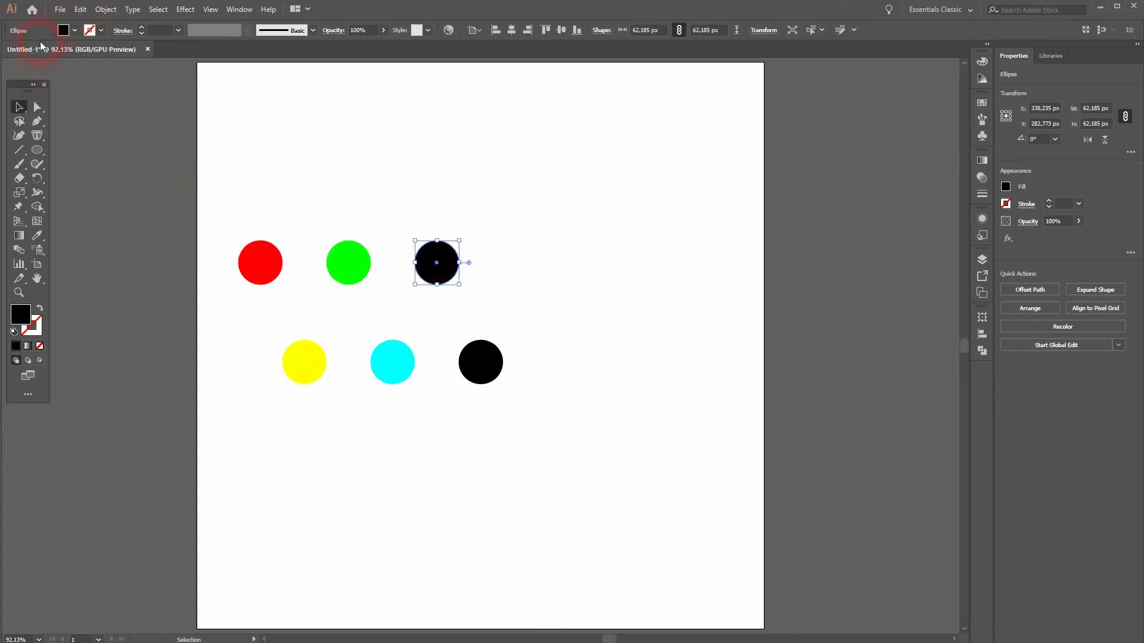
click(104, 53)
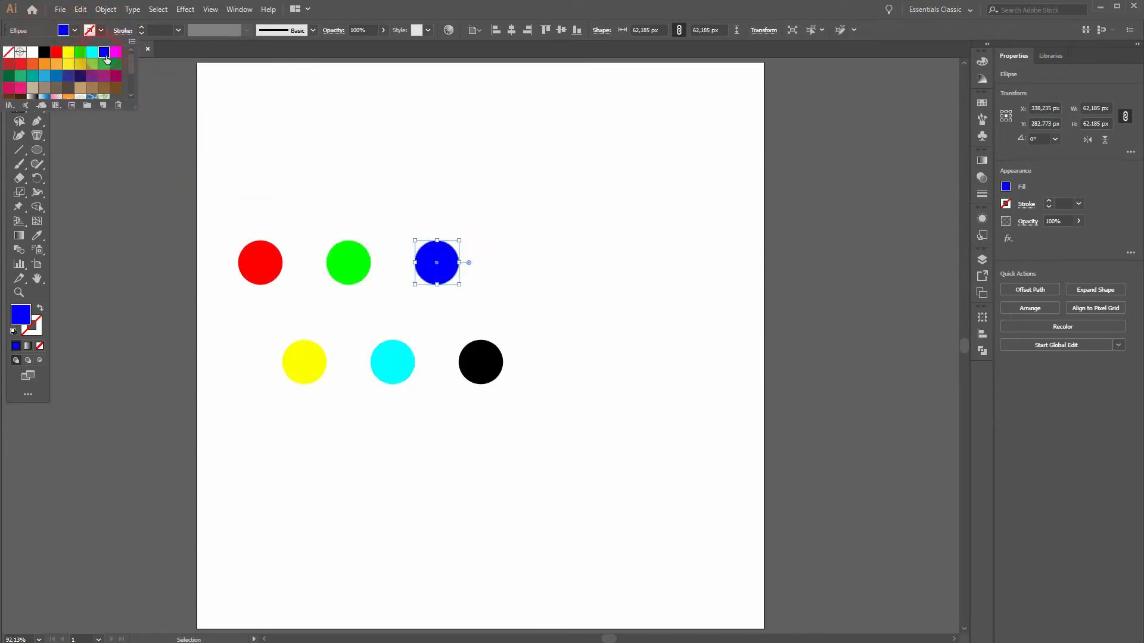
click(480, 361)
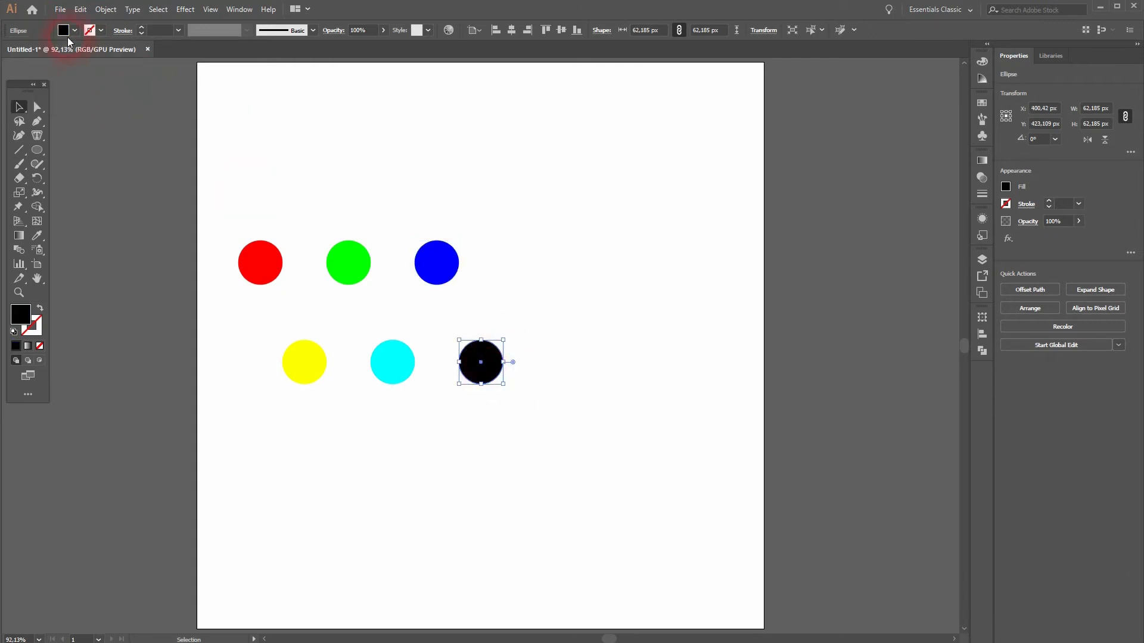
click(63, 29)
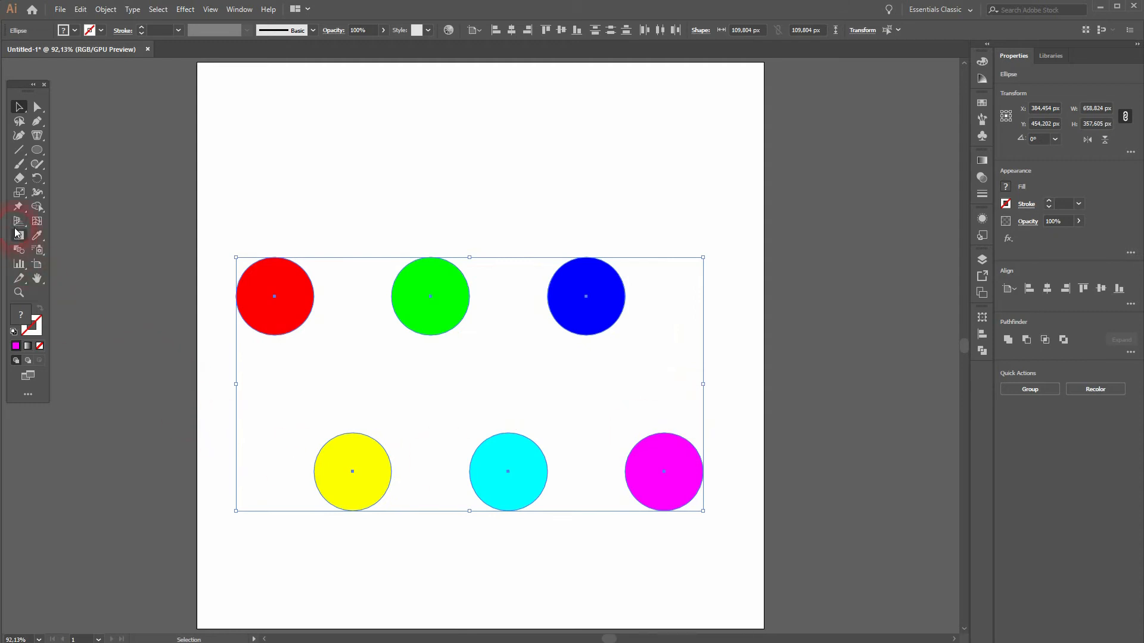
mouse_move(19, 250)
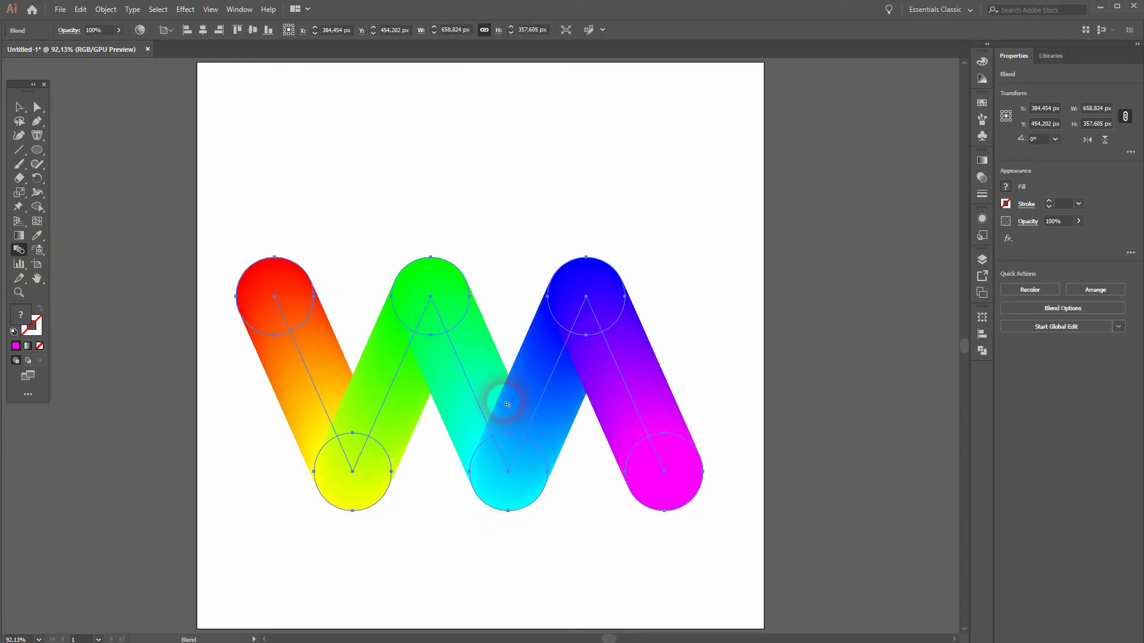
Select the blended rainbow worm, squash it to a flatter ribbon, and deselect it.
click(368, 159)
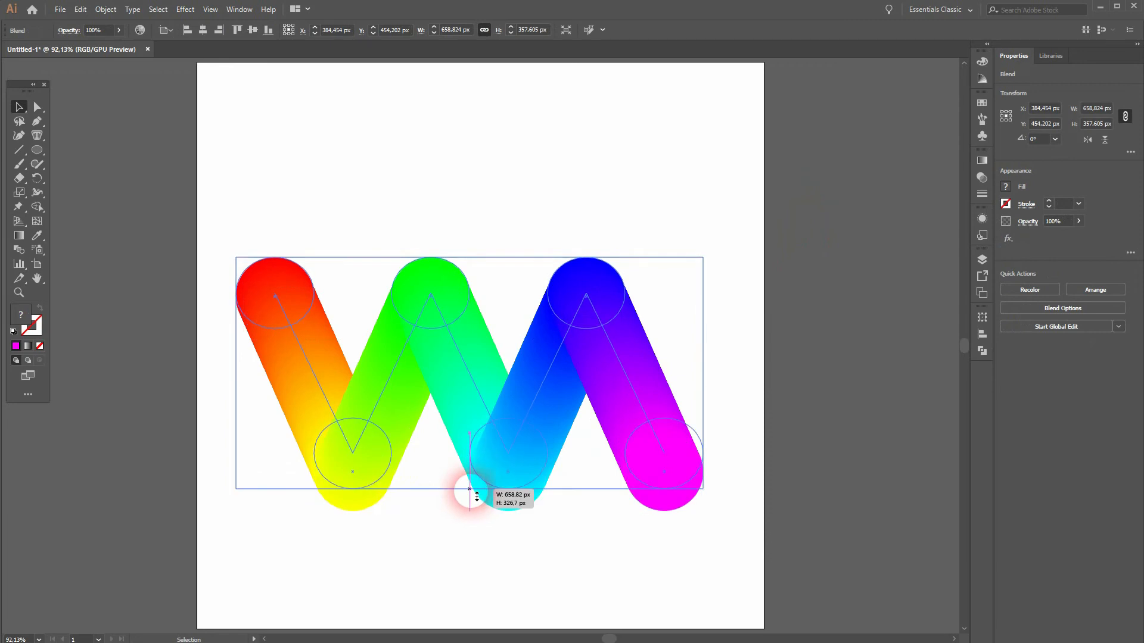
click(441, 522)
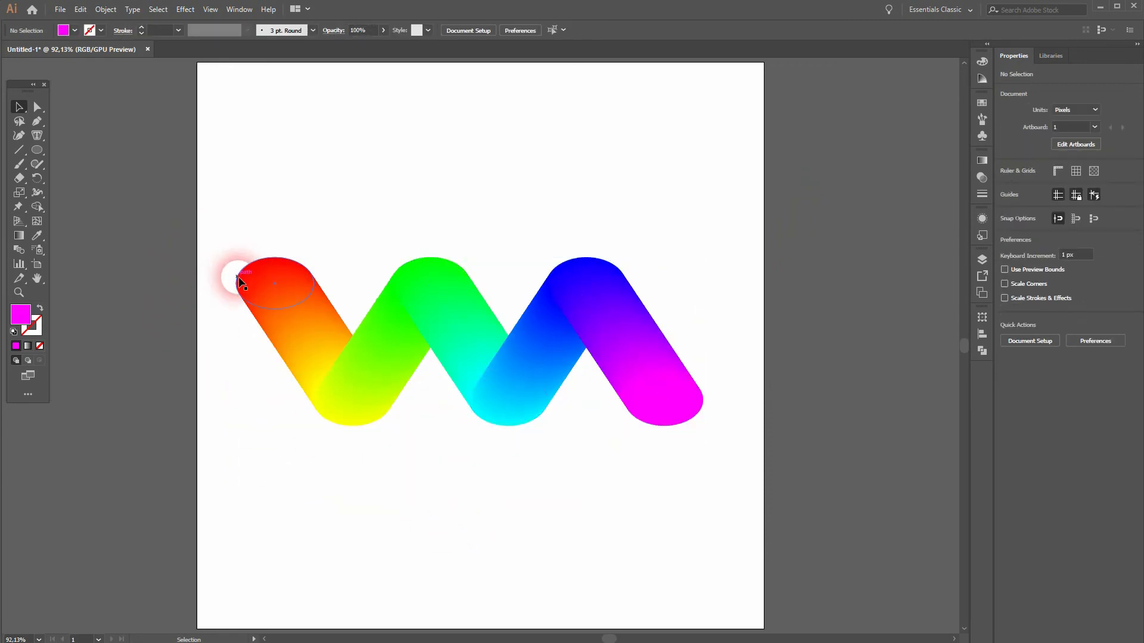
mouse_move(558, 487)
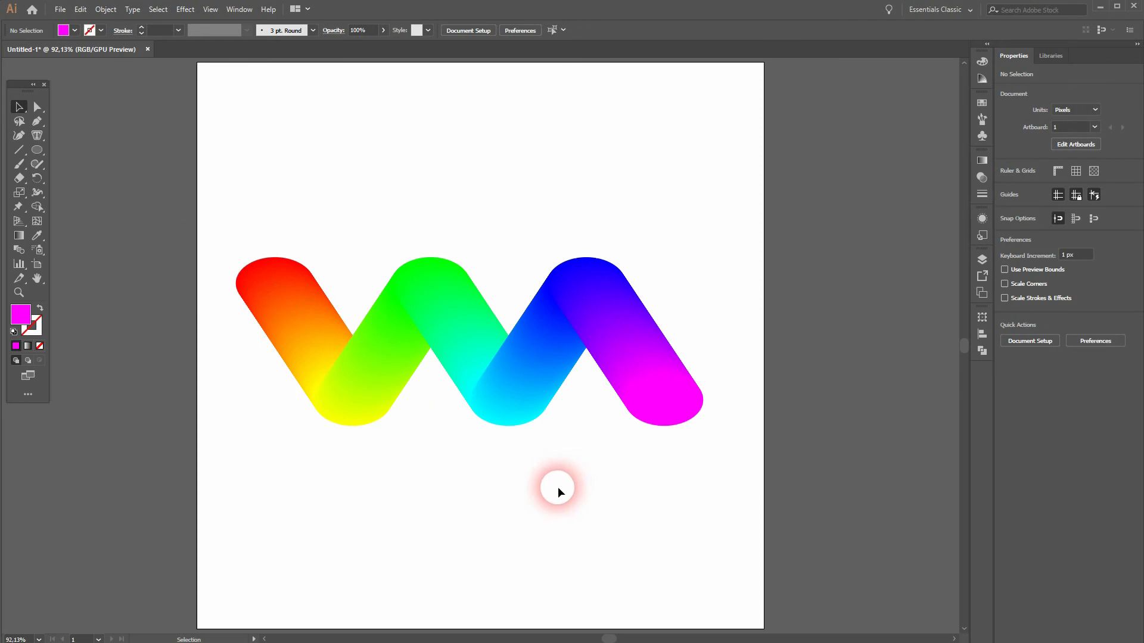
mouse_move(524, 501)
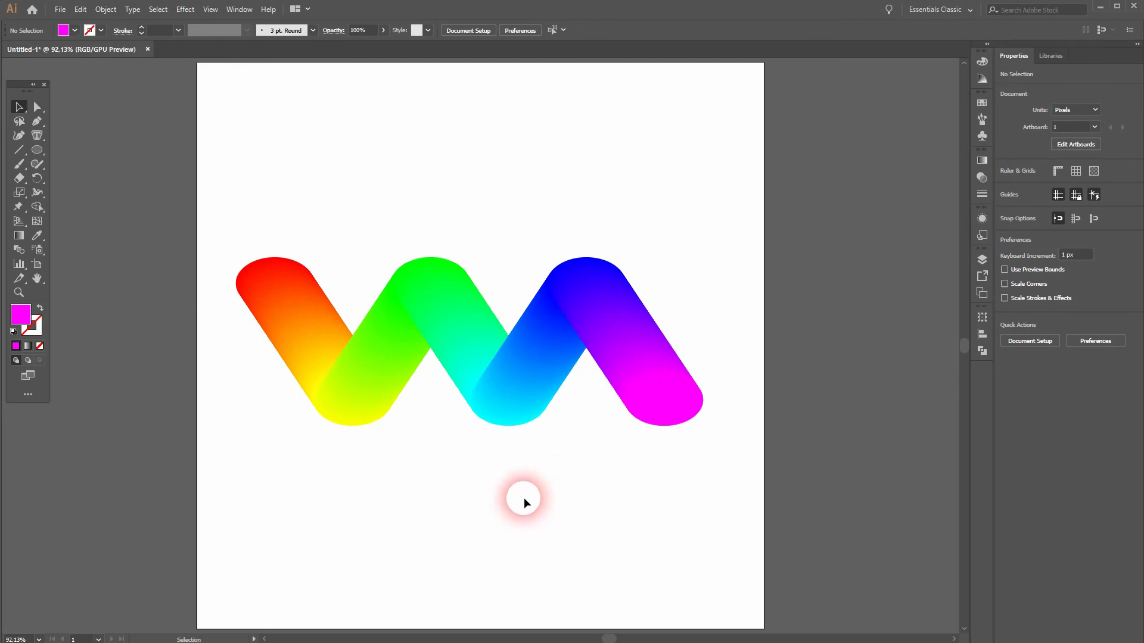